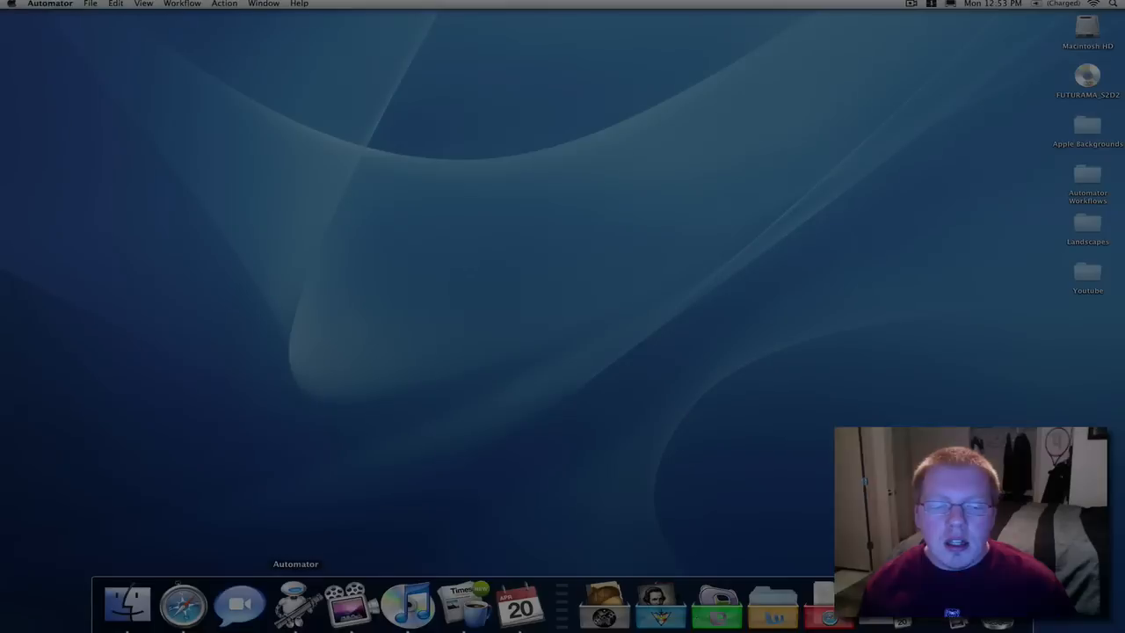
- Create a new Automator workflow from the blank Custom starting point
{"action": "left_click", "coordinate": [89, 4]}
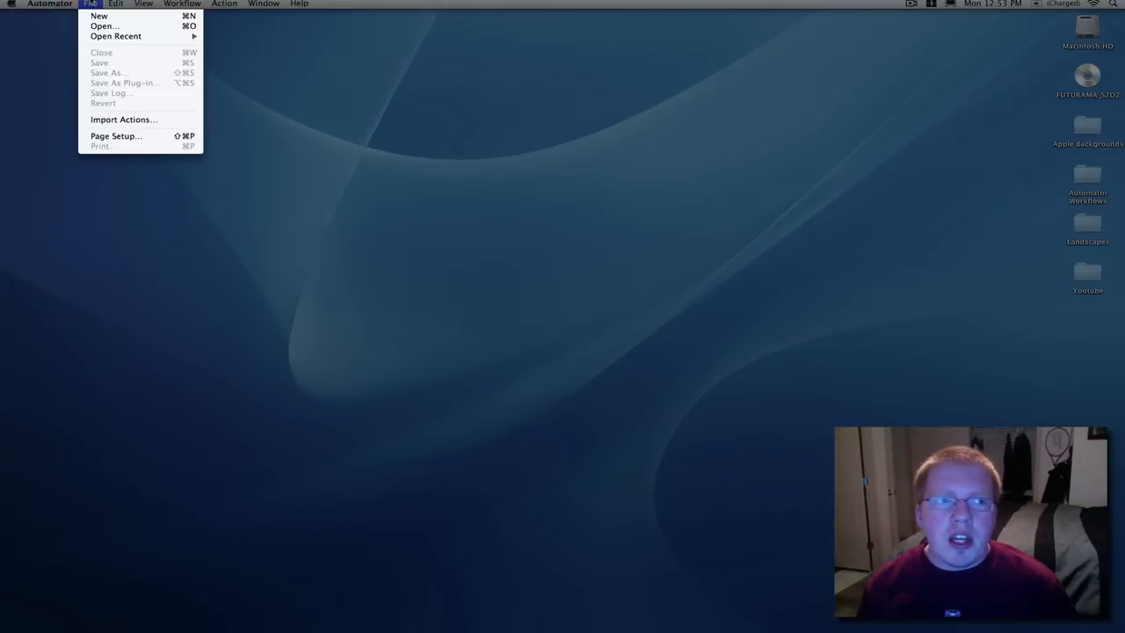
{"action": "left_click", "coordinate": [99, 15]}
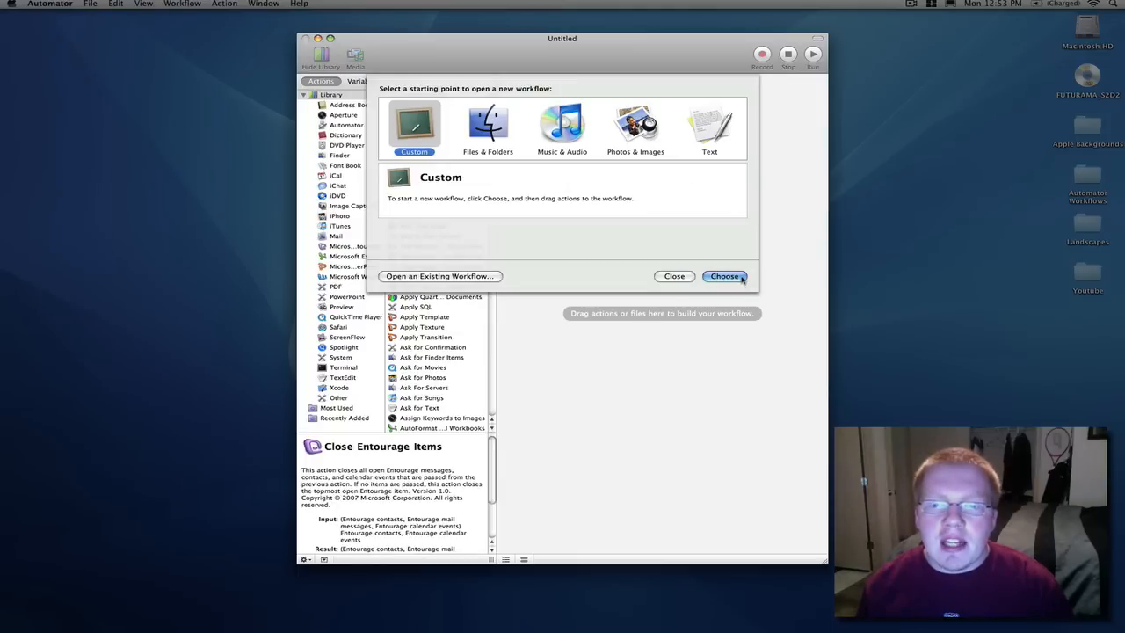
{"action": "left_click", "coordinate": [724, 276]}
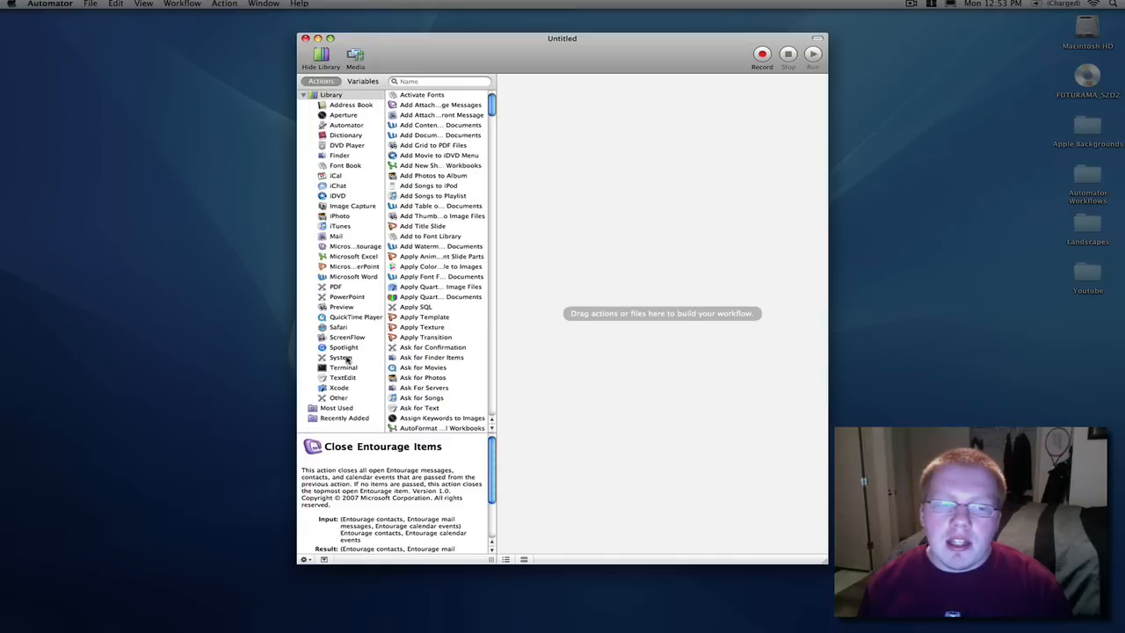
- Add the Set Computer Volume action from the System library group
{"action": "left_click", "coordinate": [340, 357]}
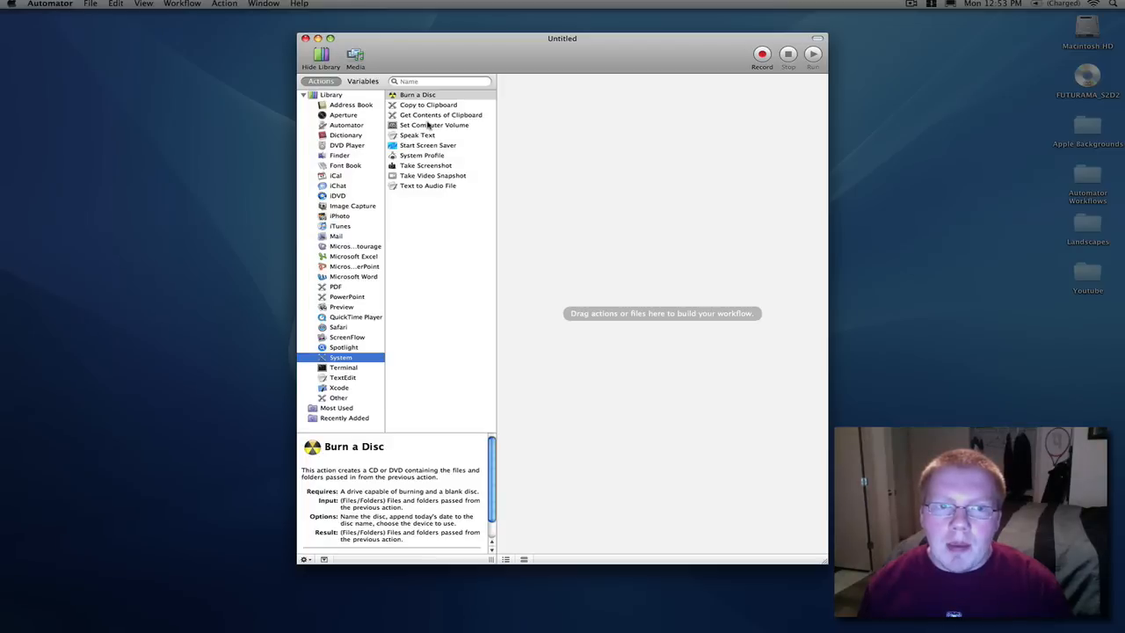
{"action": "mouse_move", "coordinate": [428, 131]}
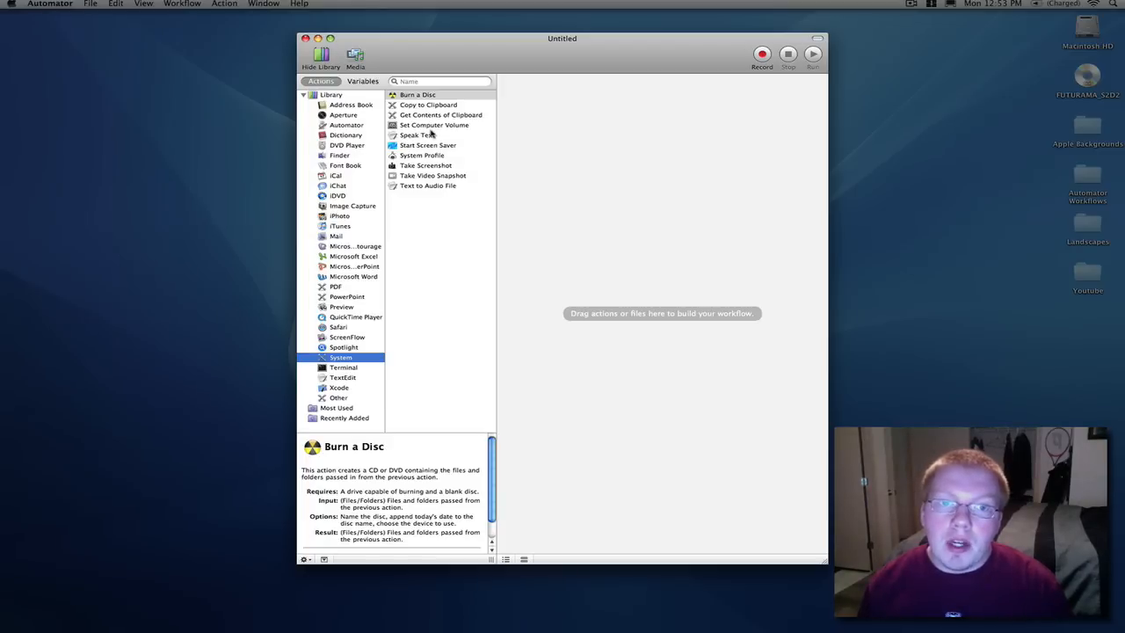
{"action": "double_click", "coordinate": [434, 125]}
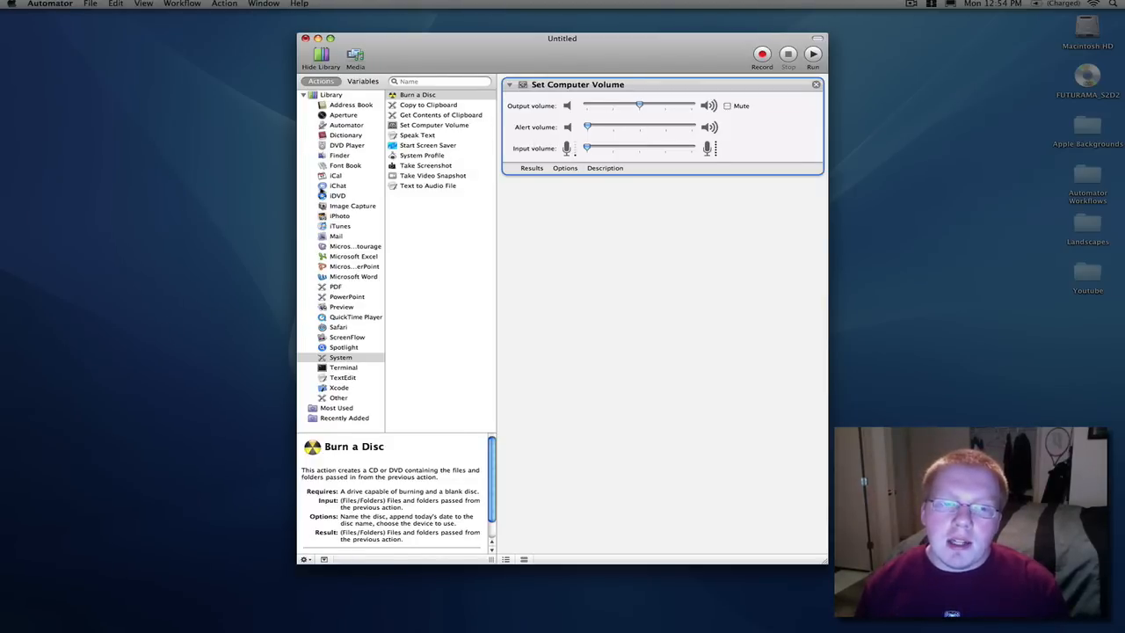
- Add Get Specified iTunes Items with So Far, Next 2 You, Out of Line, then Play iTunes Playlist
{"action": "left_click", "coordinate": [340, 226]}
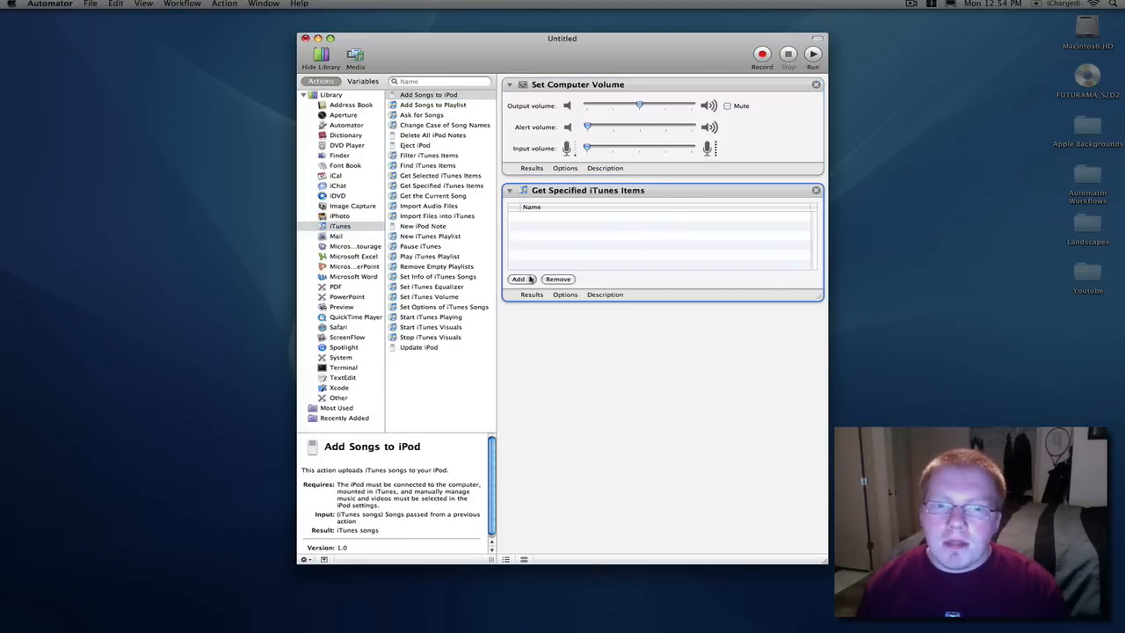
{"action": "left_click", "coordinate": [519, 279]}
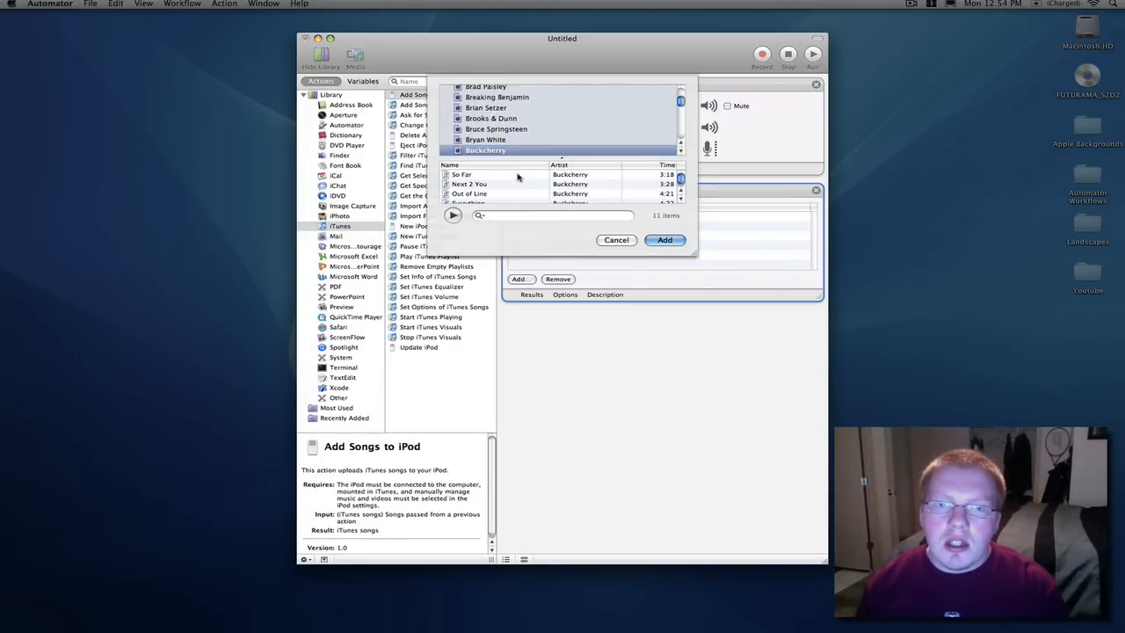
{"action": "left_click", "coordinate": [664, 239]}
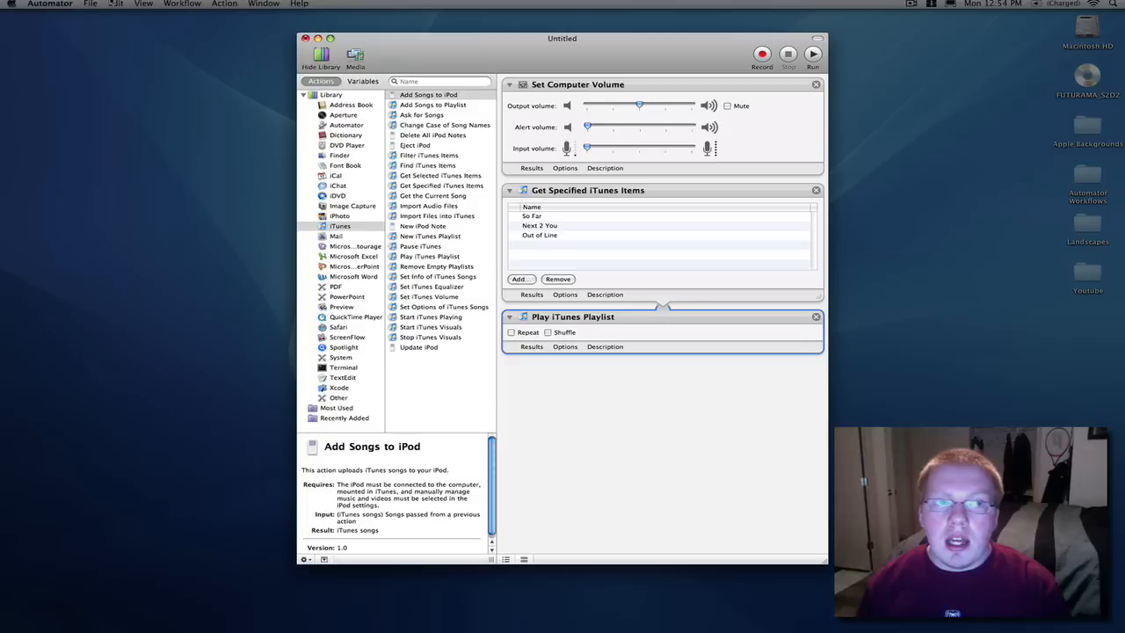
{"action": "left_click", "coordinate": [89, 4]}
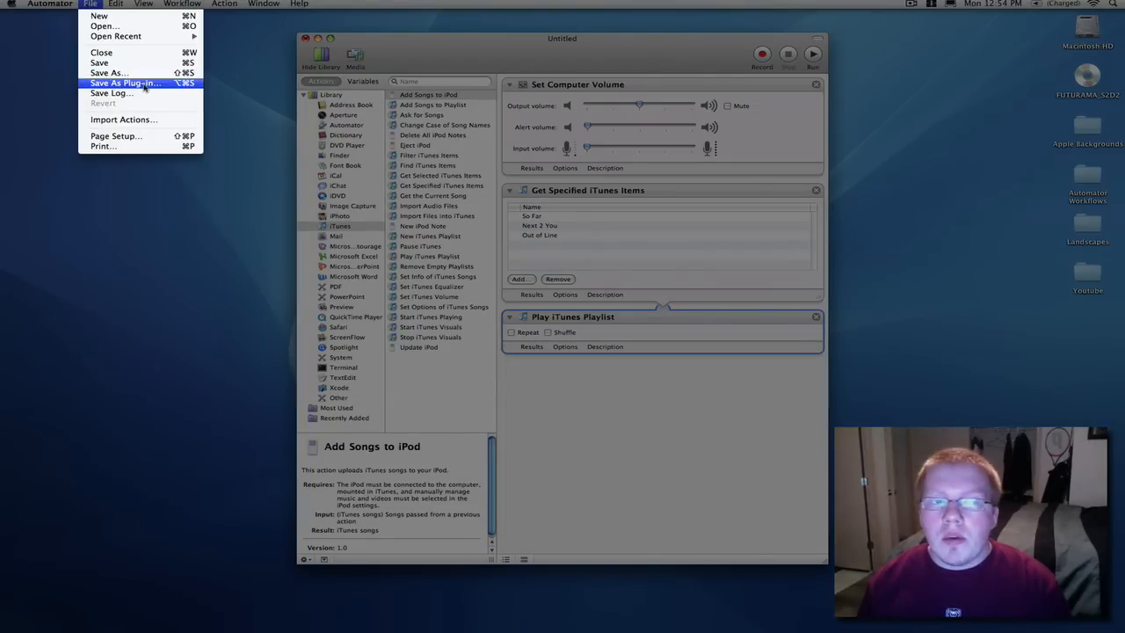
- Save the workflow as an iCal Alarm plug-in named 'Wake Up'
{"action": "left_click", "coordinate": [125, 83]}
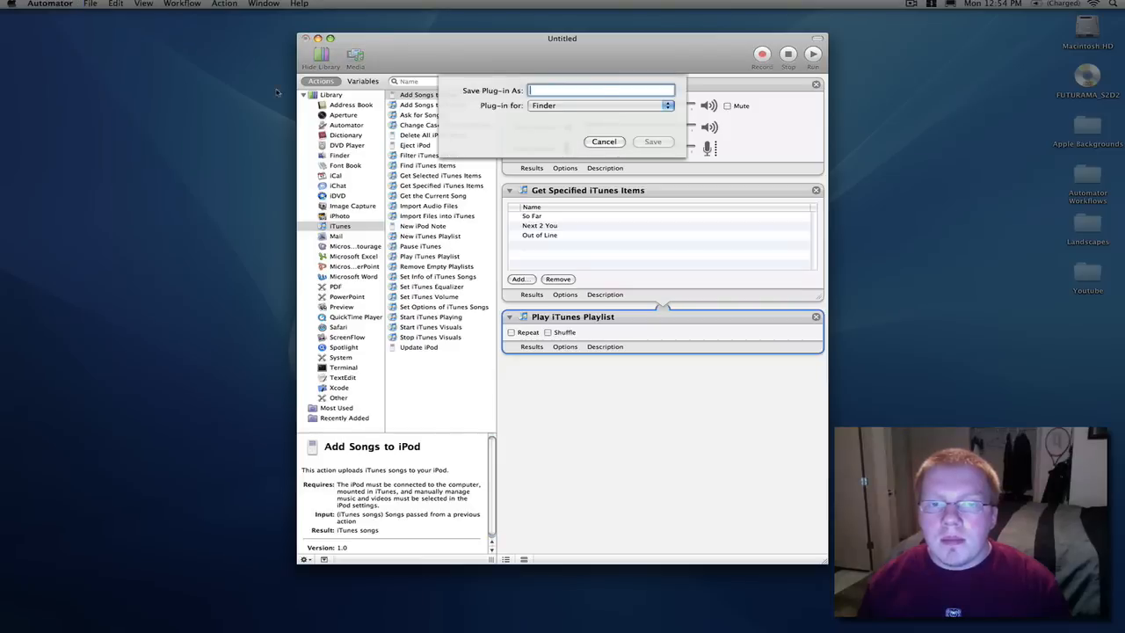
{"action": "left_click", "coordinate": [597, 105]}
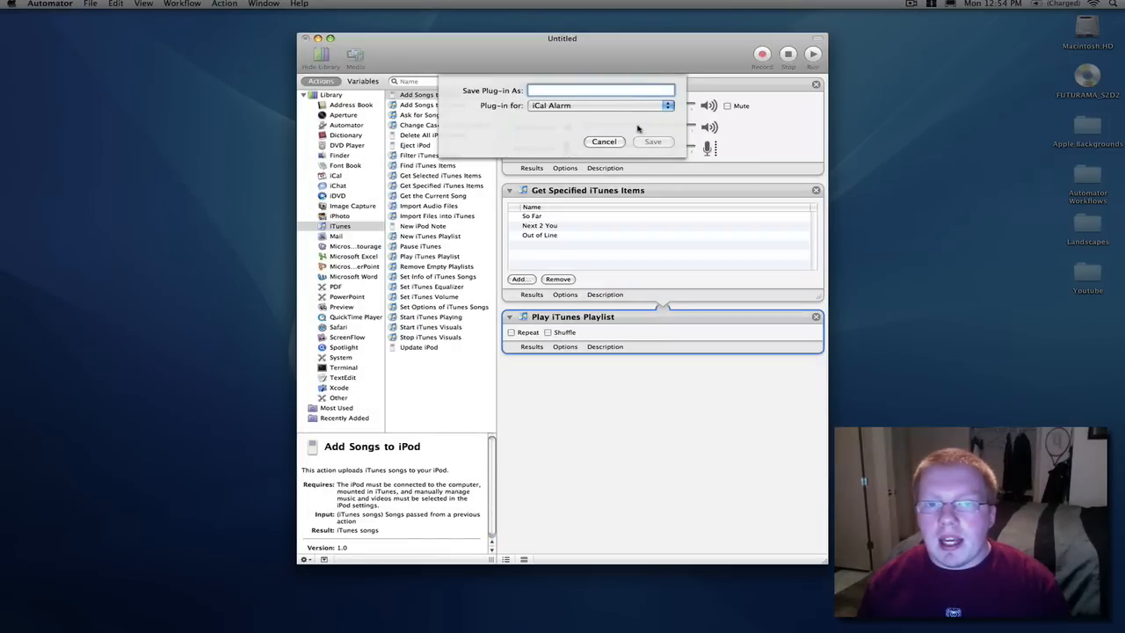
{"action": "type", "text": "Wake"}
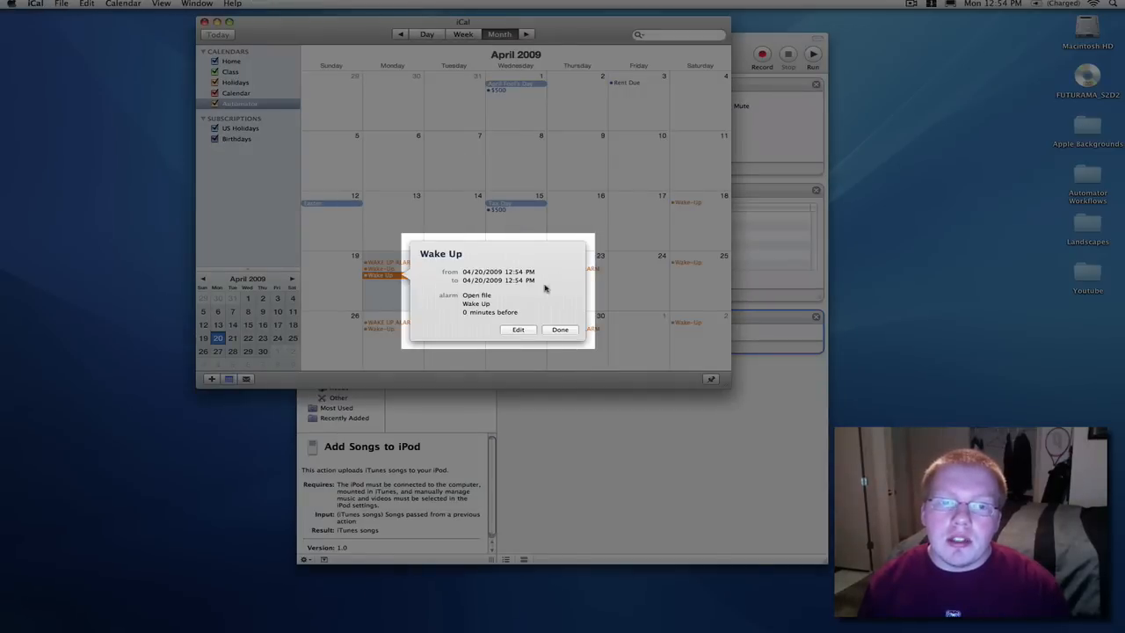
- Set the Wake Up event to repeat weekly Monday–Thursday, starting at 8:00 AM
{"action": "left_click", "coordinate": [518, 330]}
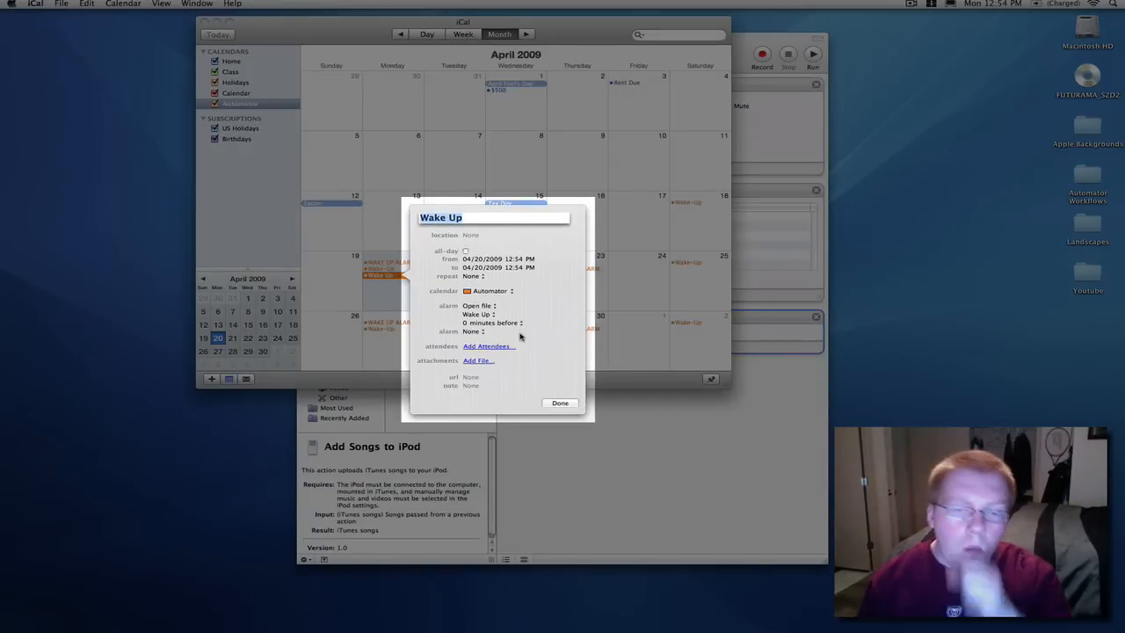
{"action": "left_click", "coordinate": [474, 276]}
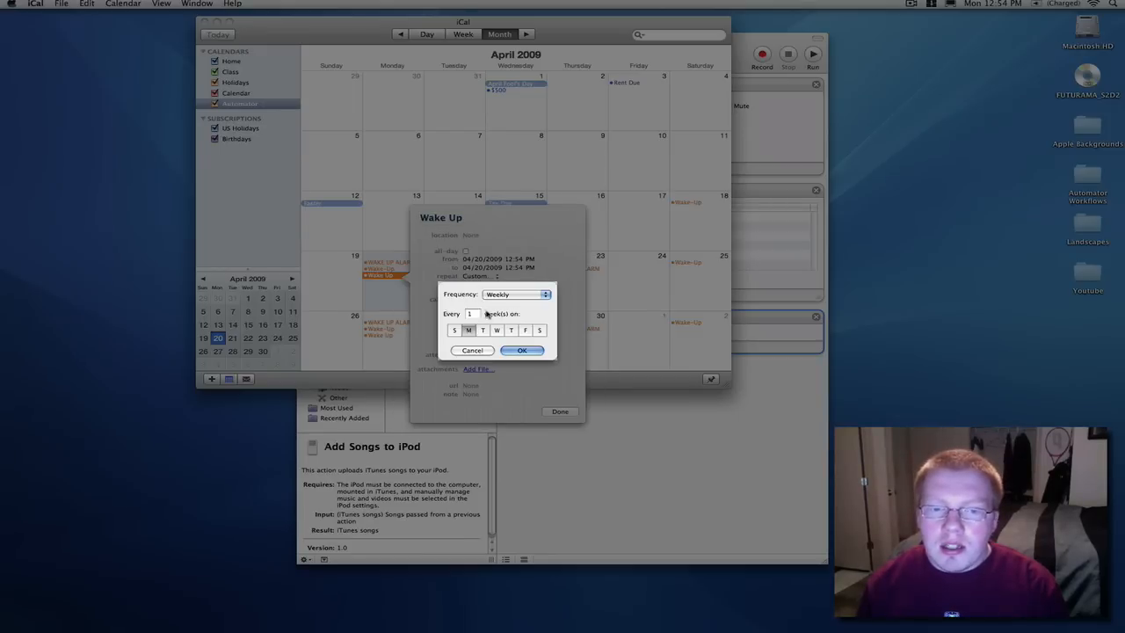
{"action": "left_click", "coordinate": [469, 329]}
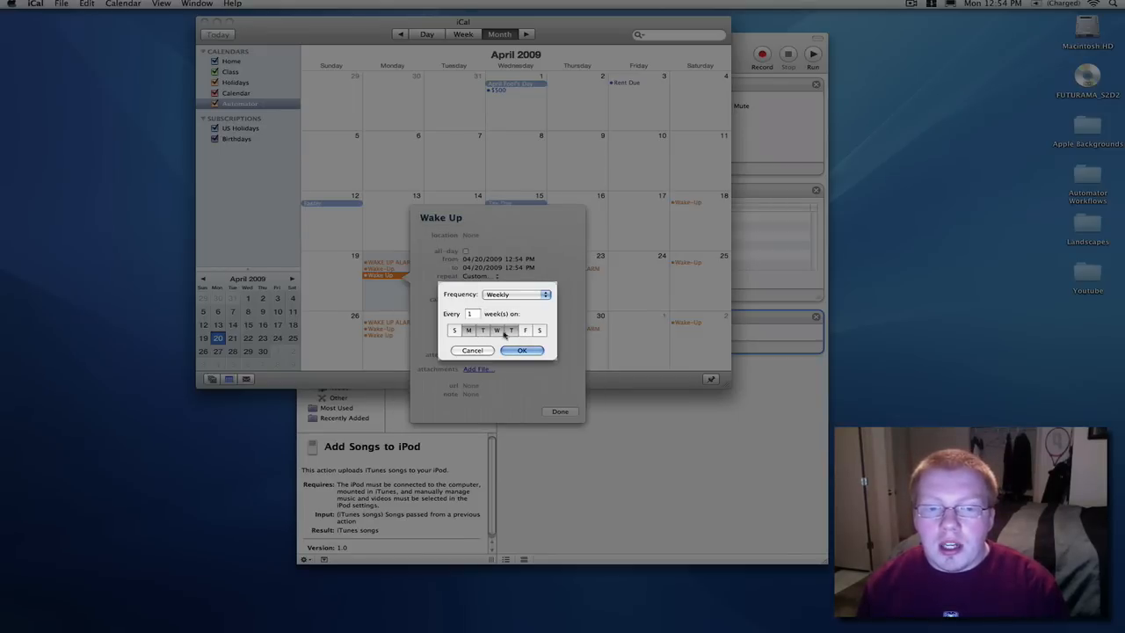
{"action": "left_click", "coordinate": [522, 350]}
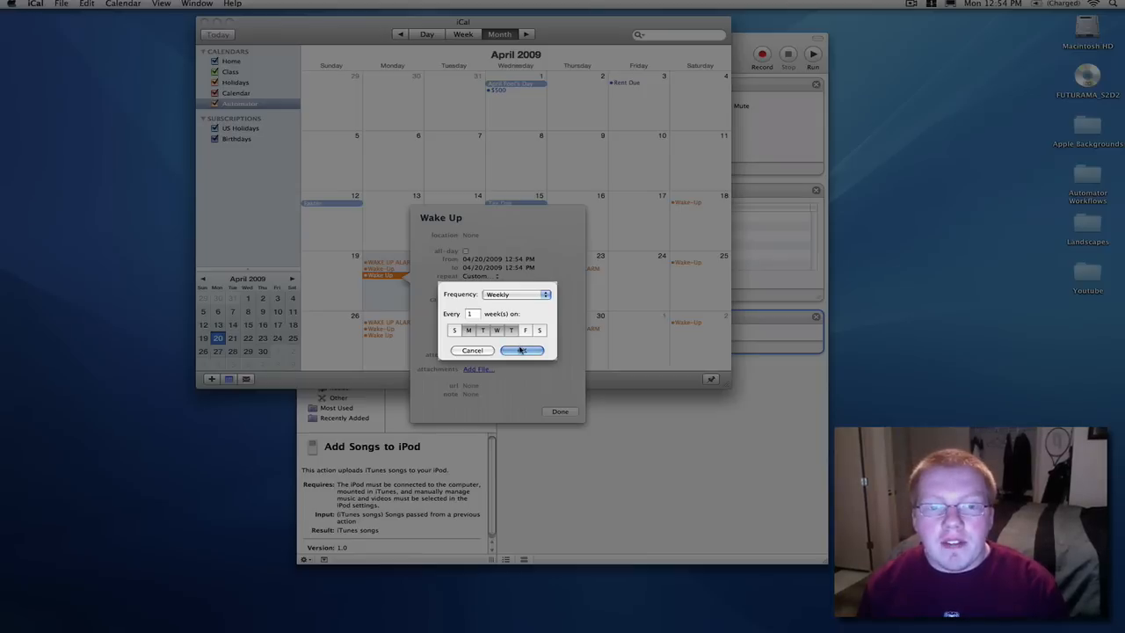
{"action": "left_click", "coordinate": [522, 350]}
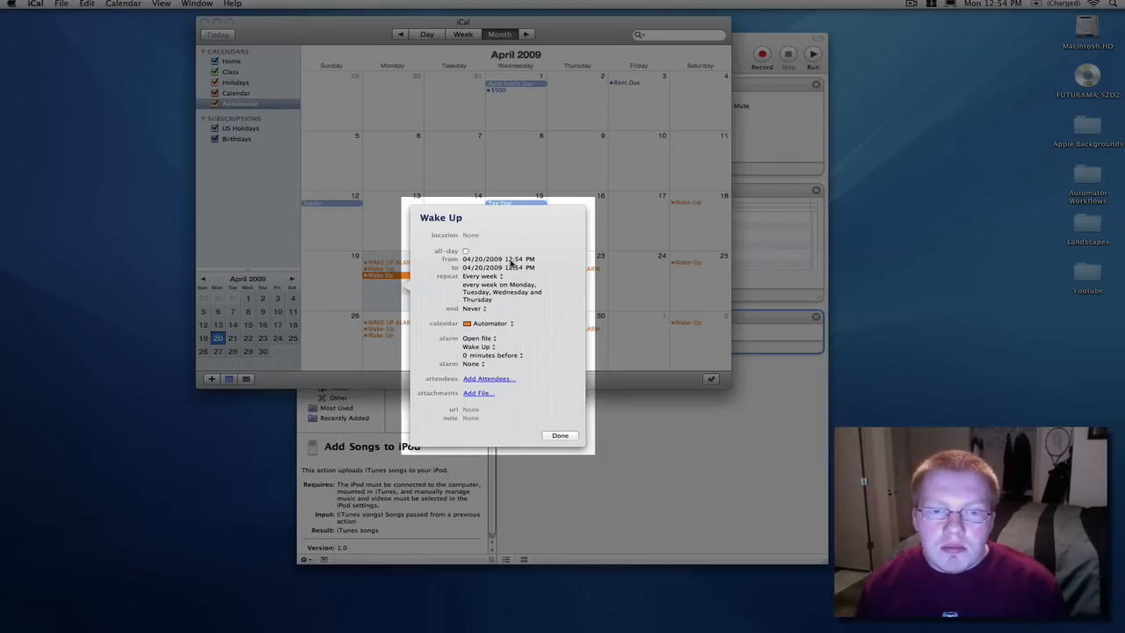
{"action": "left_click", "coordinate": [522, 258]}
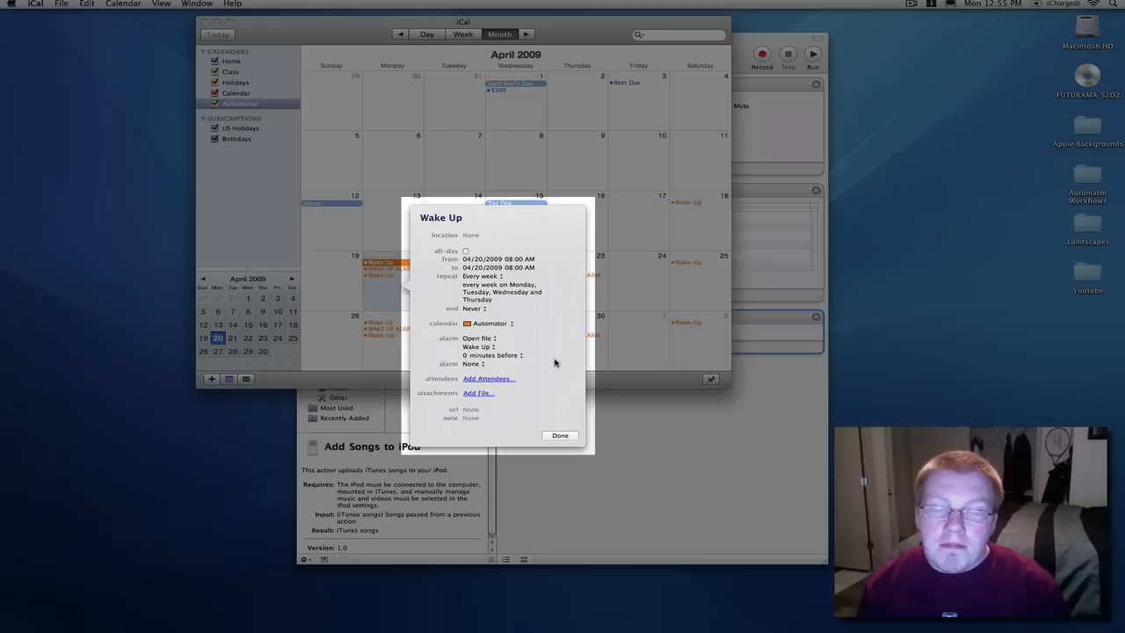
{"action": "left_click", "coordinate": [559, 435]}
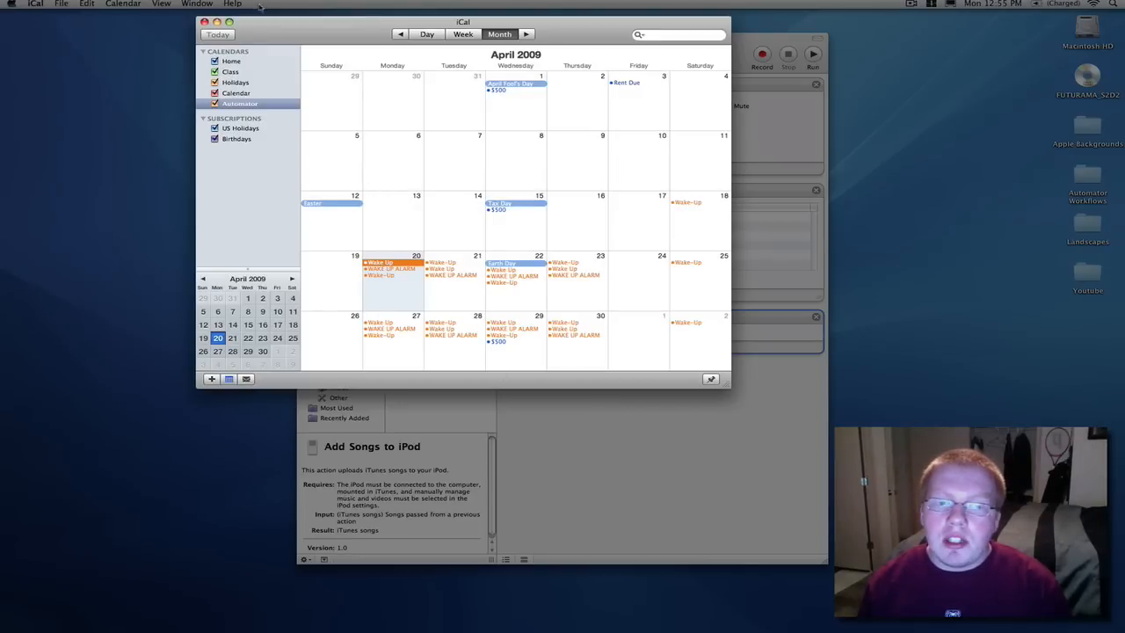
- Launch System Preferences from the Apple menu to show all preference panes
{"action": "left_click", "coordinate": [8, 4]}
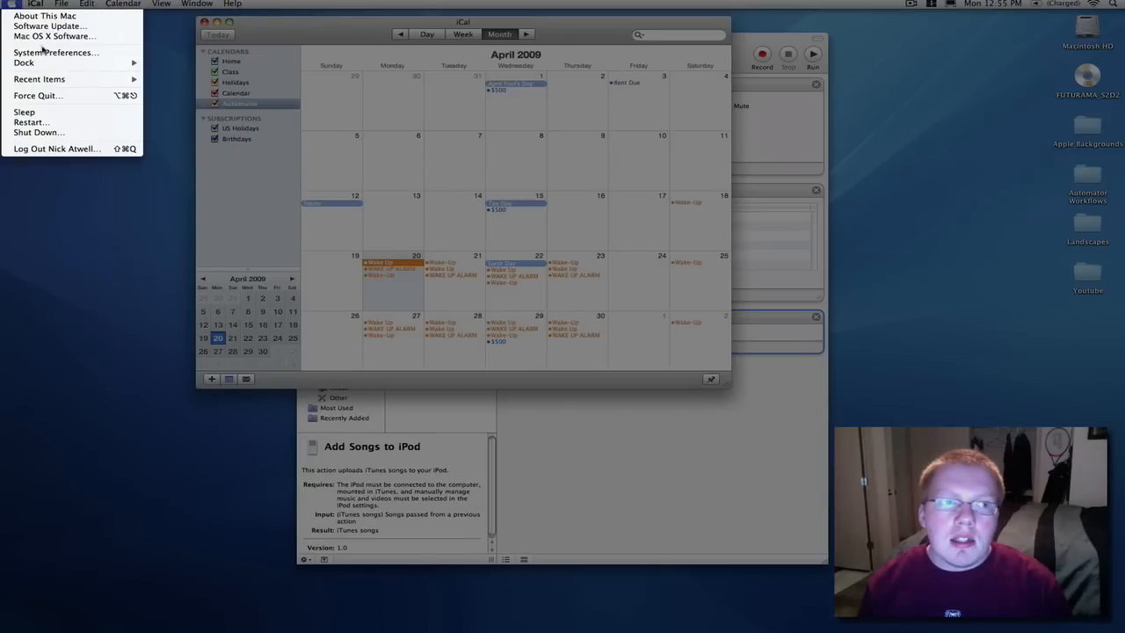
{"action": "left_click", "coordinate": [326, 104]}
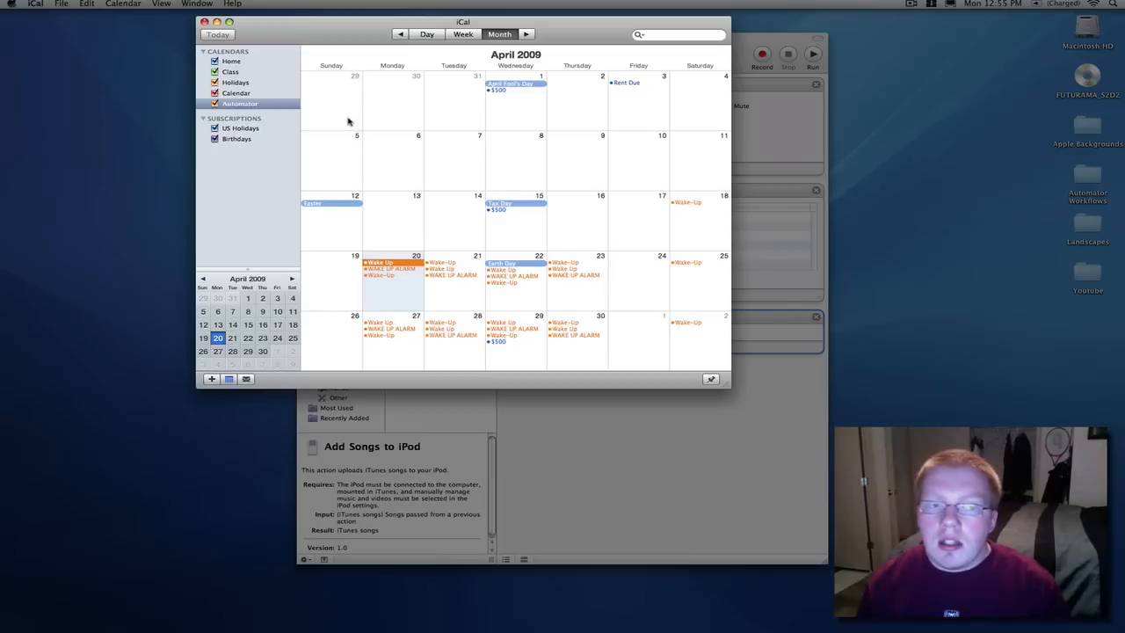
{"action": "left_click", "coordinate": [14, 5]}
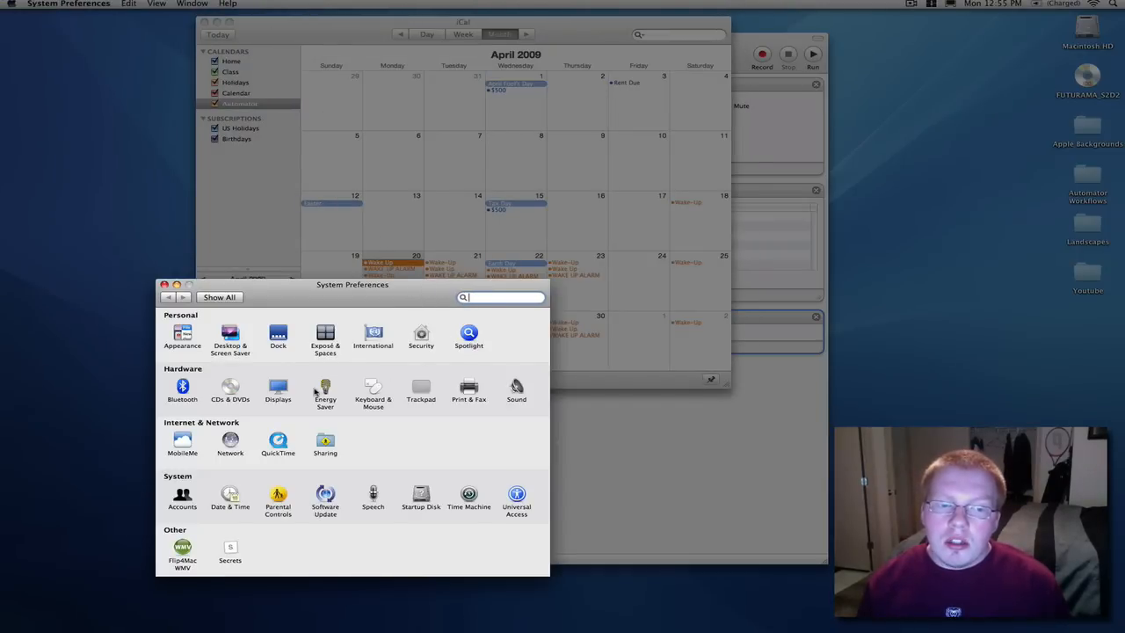
- In Energy Saver, schedule start up or wake every day at 7:45 AM
{"action": "left_click", "coordinate": [325, 389]}
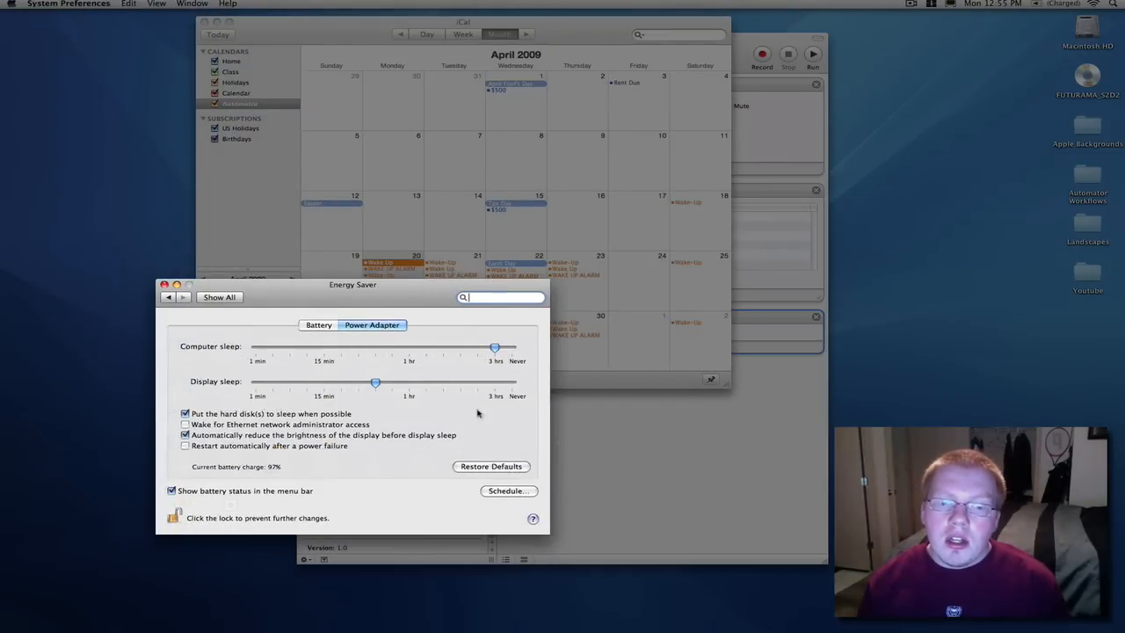
{"action": "left_click", "coordinate": [508, 490]}
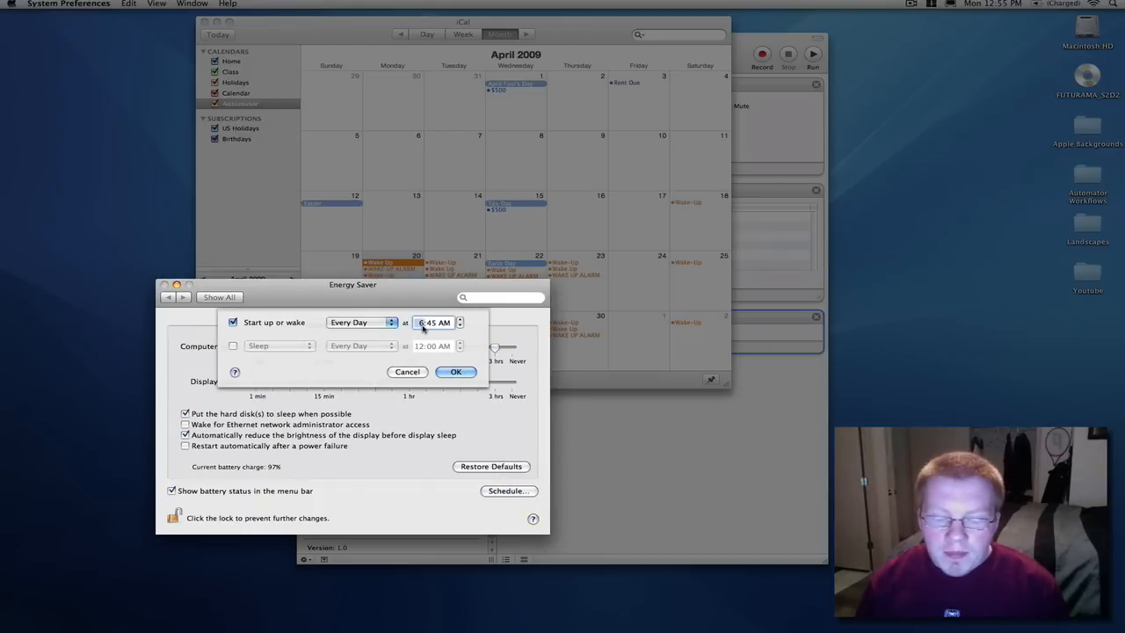
{"action": "left_click", "coordinate": [459, 318]}
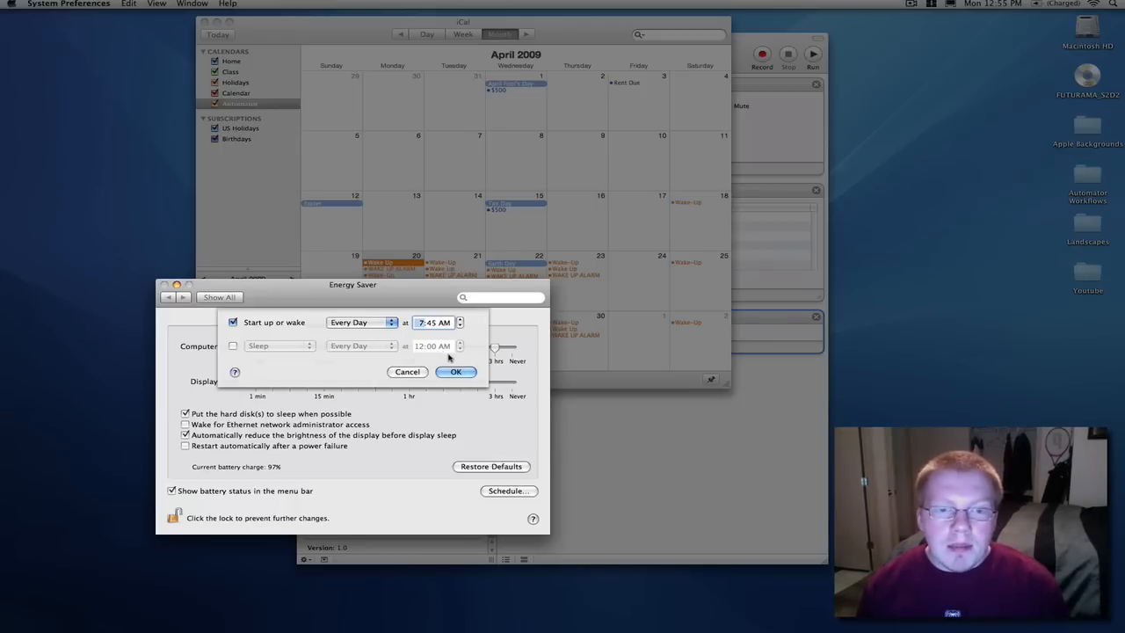
{"action": "left_click", "coordinate": [455, 371]}
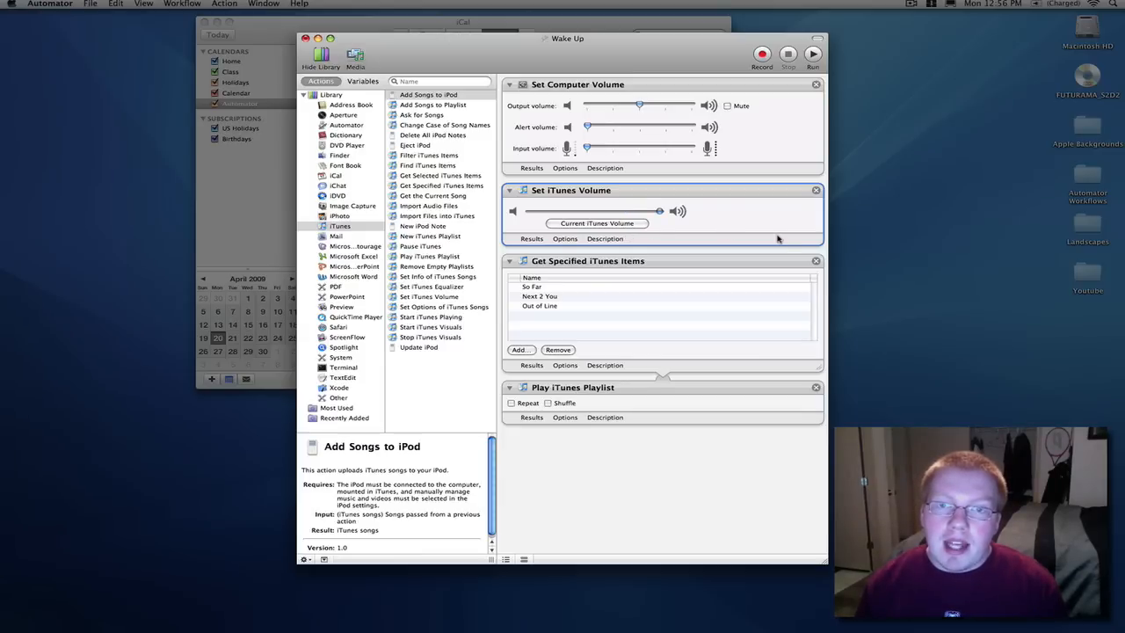
{"action": "mouse_move", "coordinate": [655, 384]}
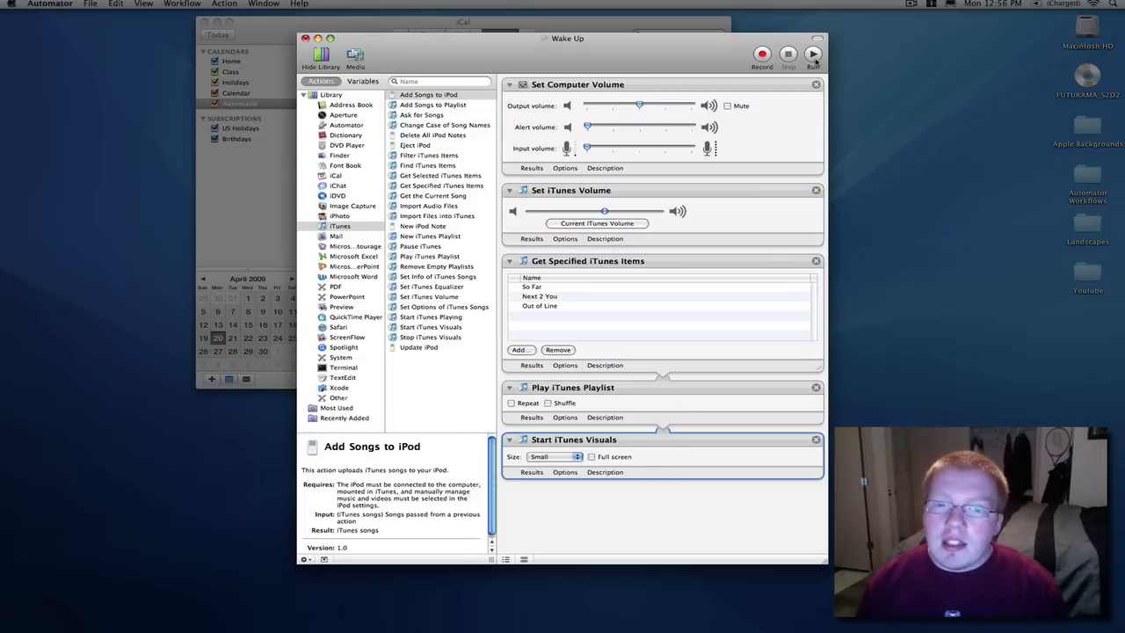
- Dismiss the visuals error, tick Full screen in Start iTunes Visuals, and rerun successfully
{"action": "left_click", "coordinate": [812, 55]}
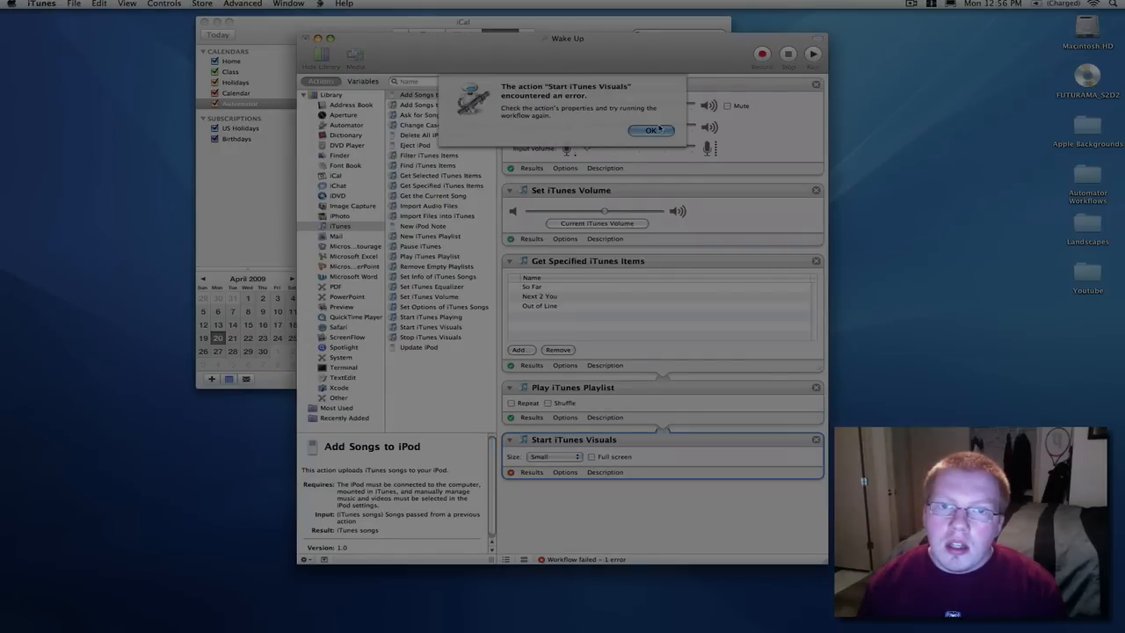
{"action": "left_click", "coordinate": [651, 131]}
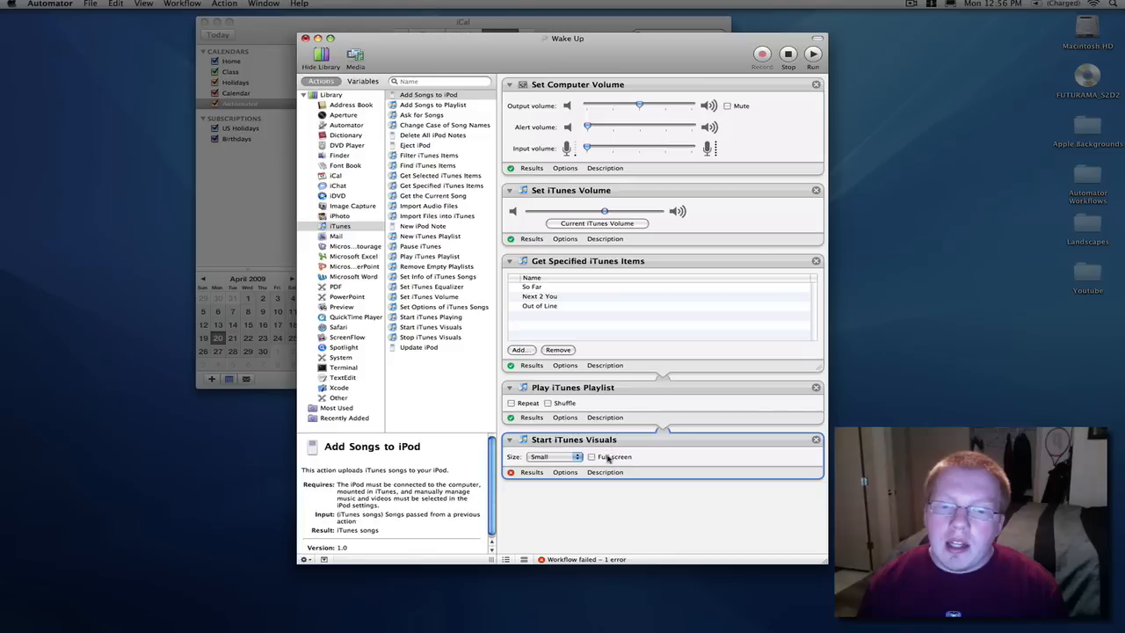
{"action": "left_click", "coordinate": [592, 454]}
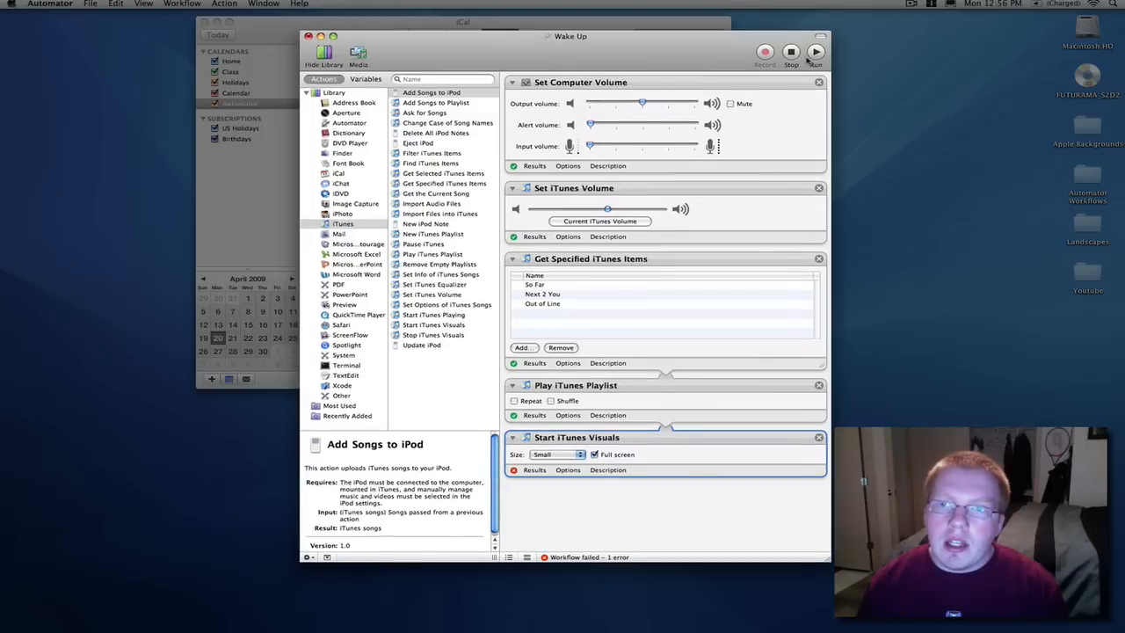
{"action": "left_click", "coordinate": [815, 51]}
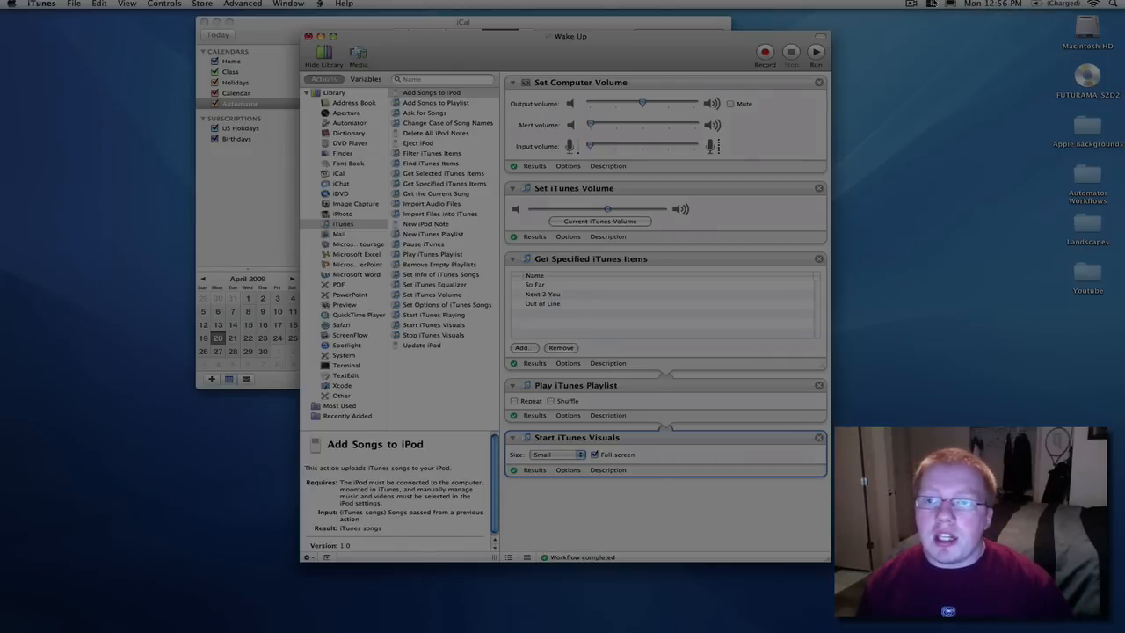
{"action": "left_click", "coordinate": [914, 3]}
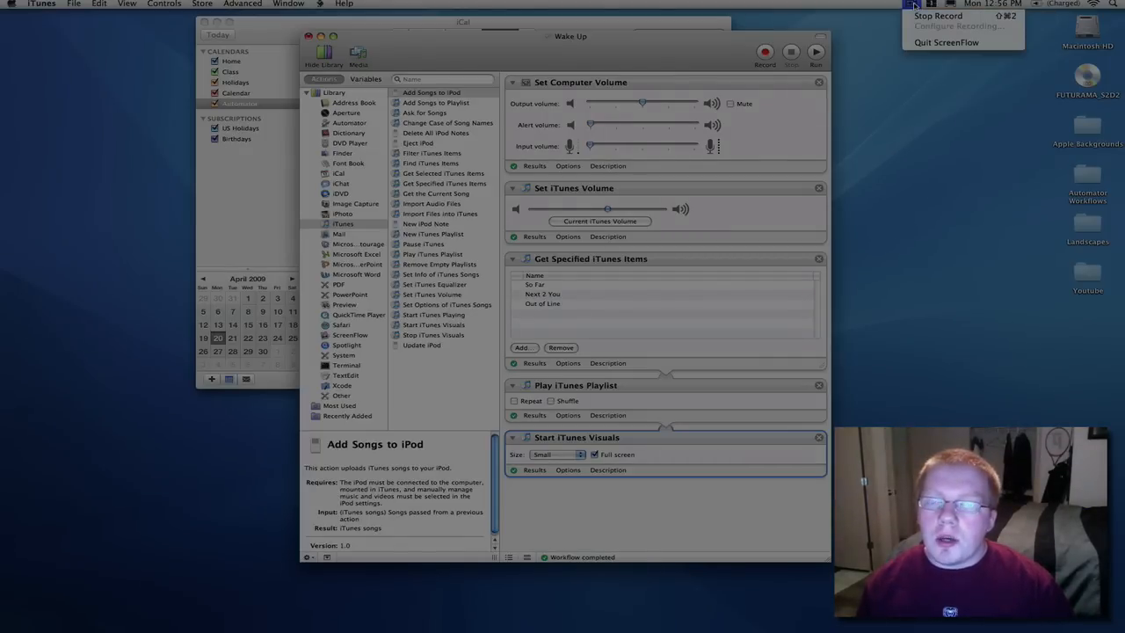